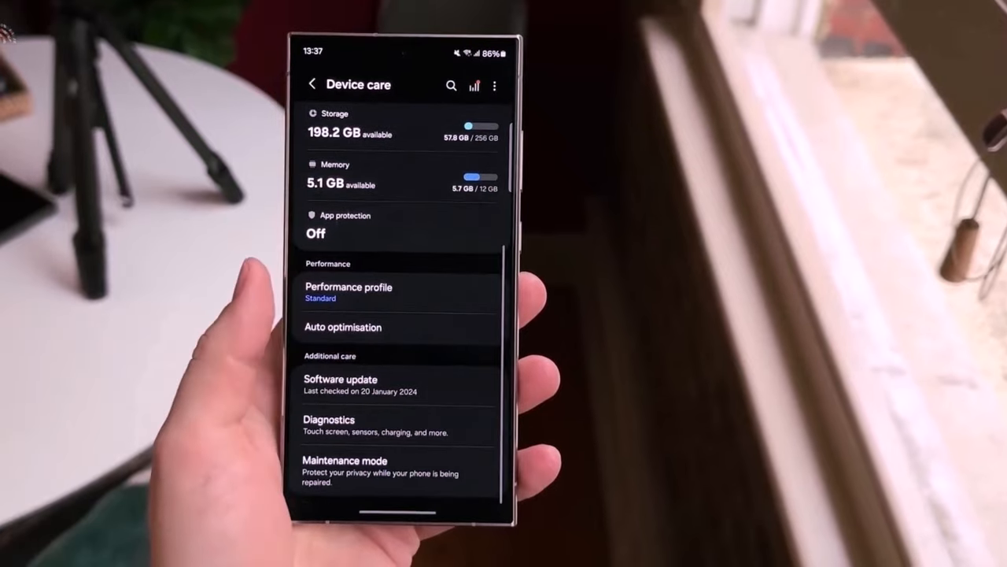
{"action": "left_click", "coordinate": [340, 384]}
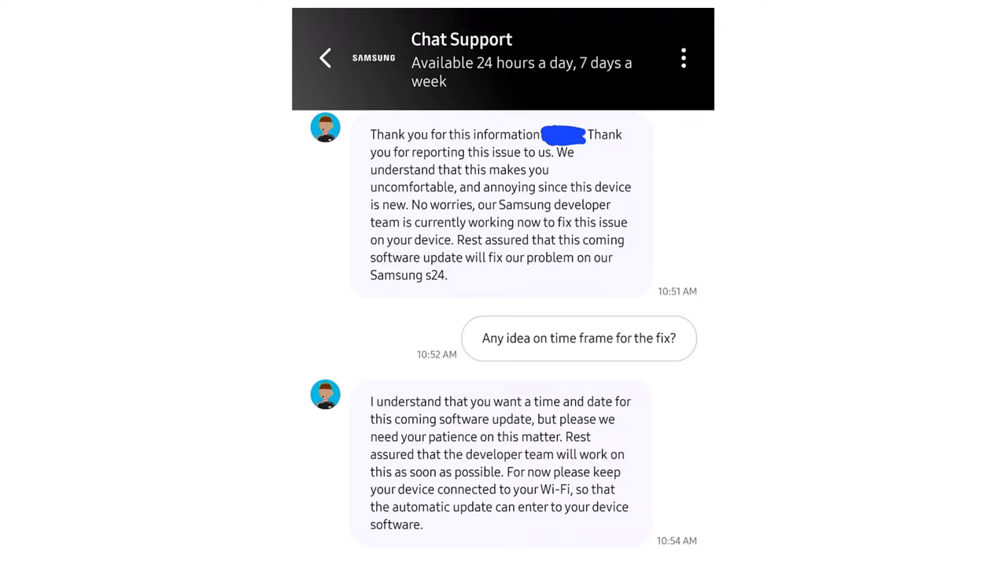
{"action": "scroll", "scroll_direction": "up", "scroll_amount": 3}
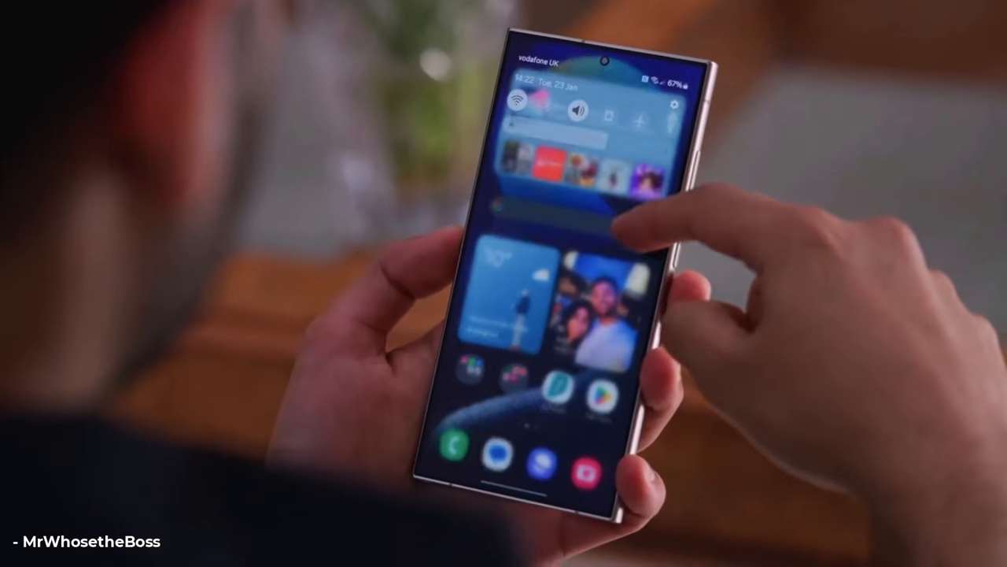
{"action": "scroll", "scroll_direction": "down", "scroll_amount": 3}
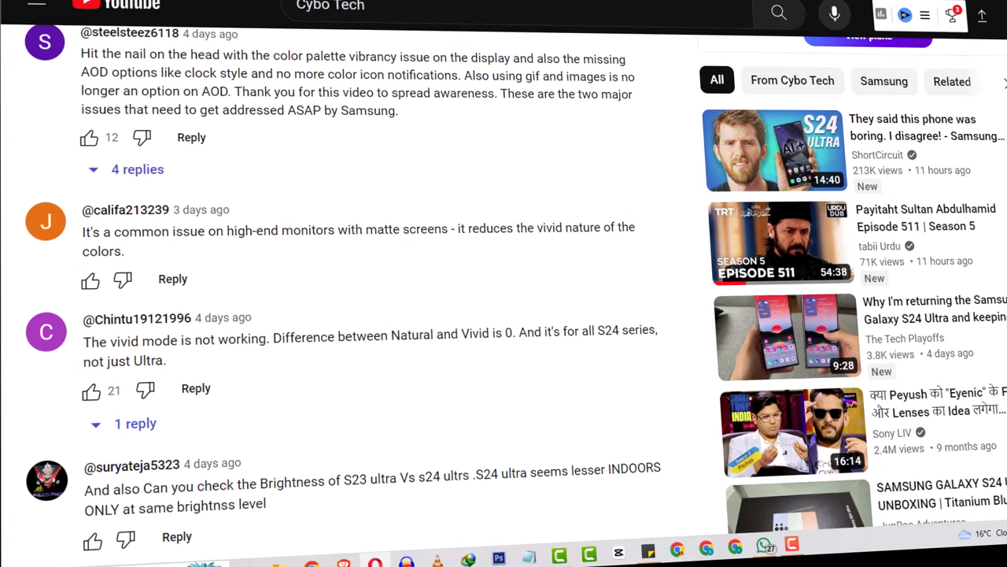
{"action": "scroll", "scroll_direction": "down", "scroll_amount": 3}
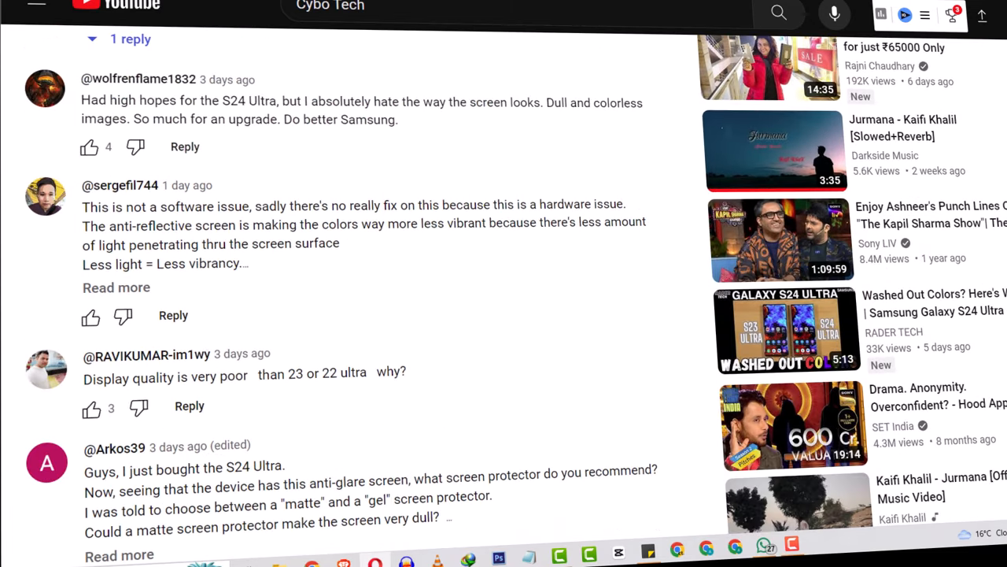
{"action": "scroll", "scroll_direction": "down", "scroll_amount": 3}
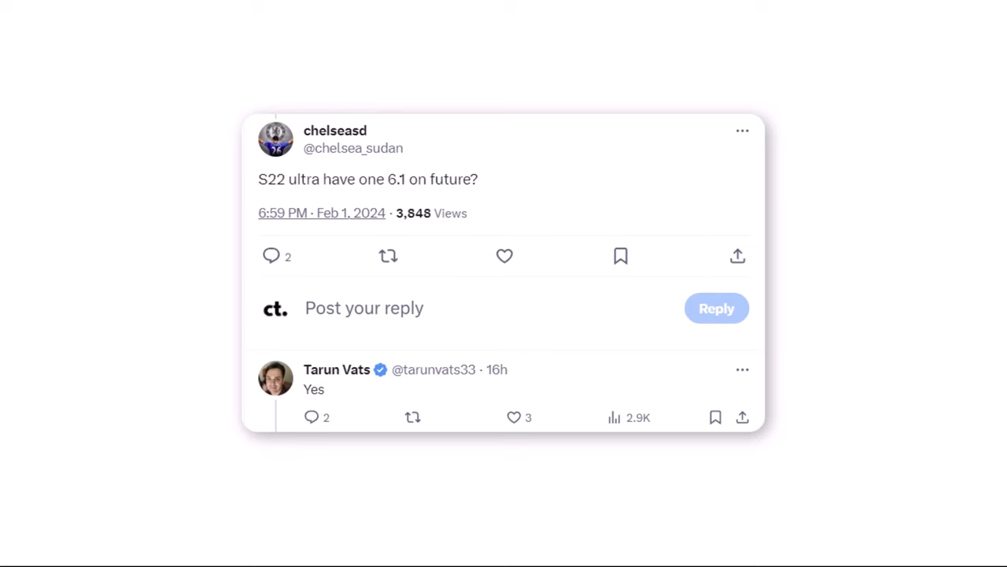
{"action": "scroll", "scroll_direction": "down", "scroll_amount": 3}
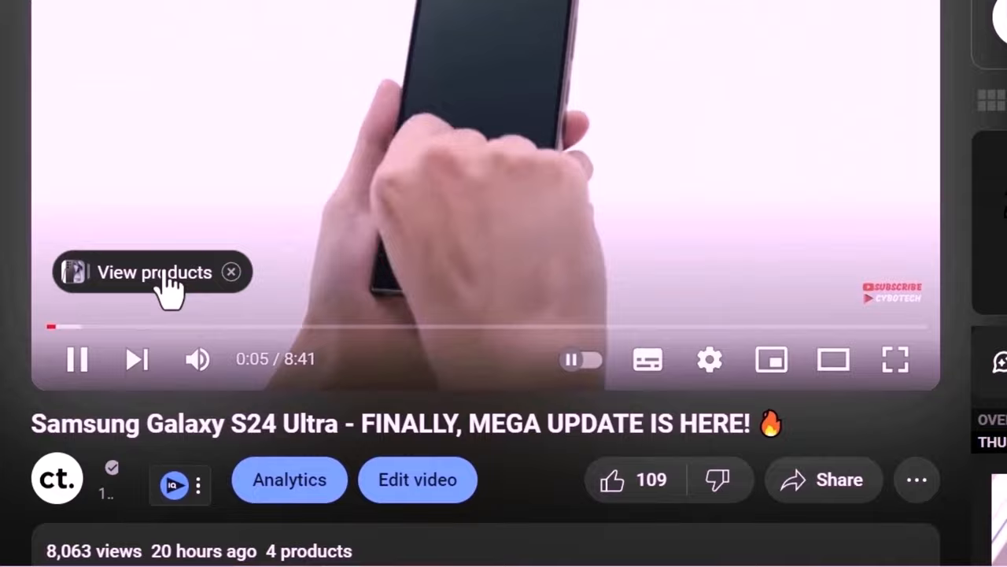
{"action": "left_click", "coordinate": [154, 271]}
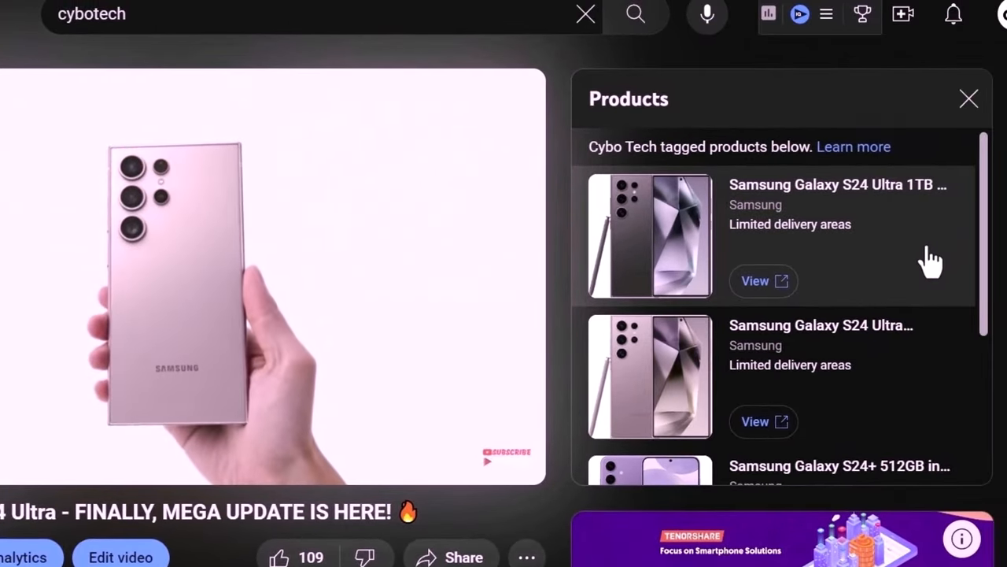